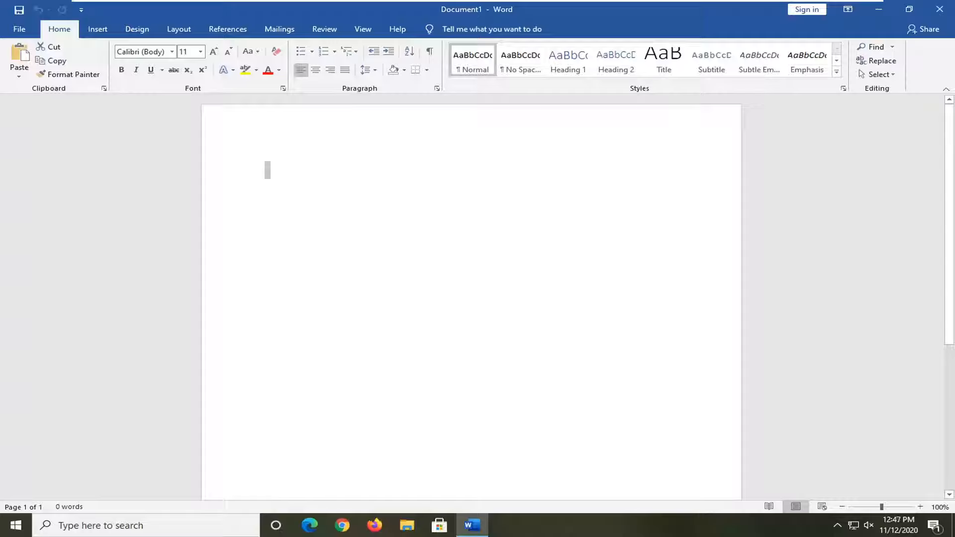
mouse_move(422, 185)
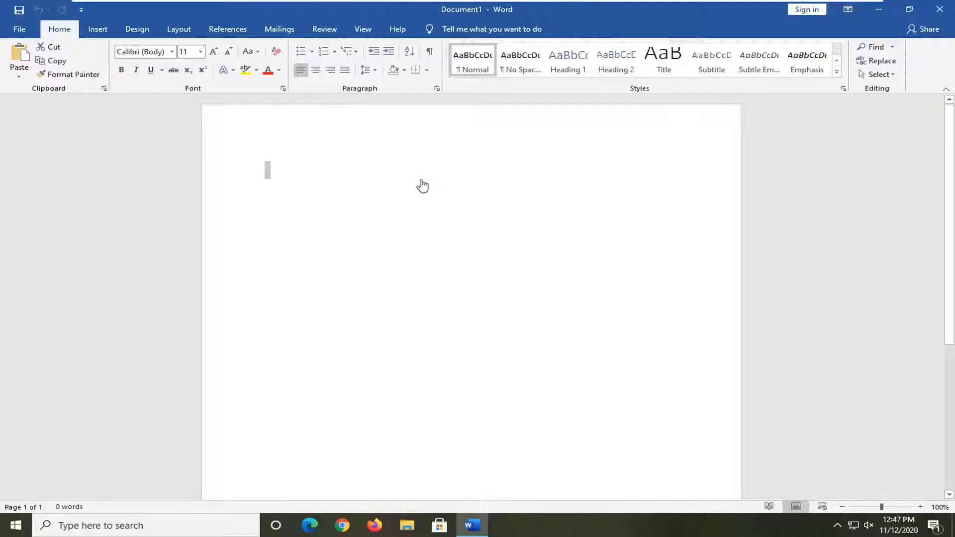
Switch the ribbon to the Layout commands for the blank document
click(178, 28)
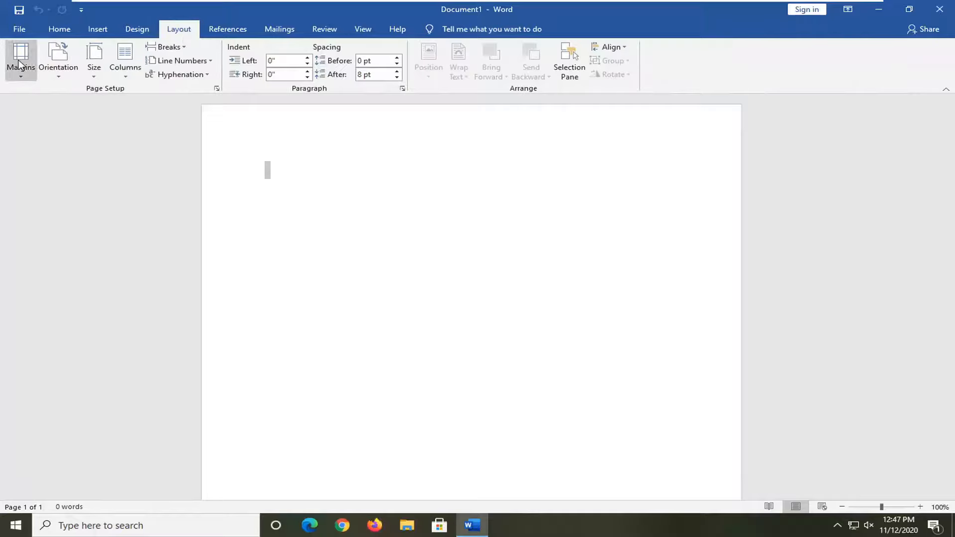
Bring up the full Page Setup dialog showing 1-inch margins and portrait orientation
click(19, 61)
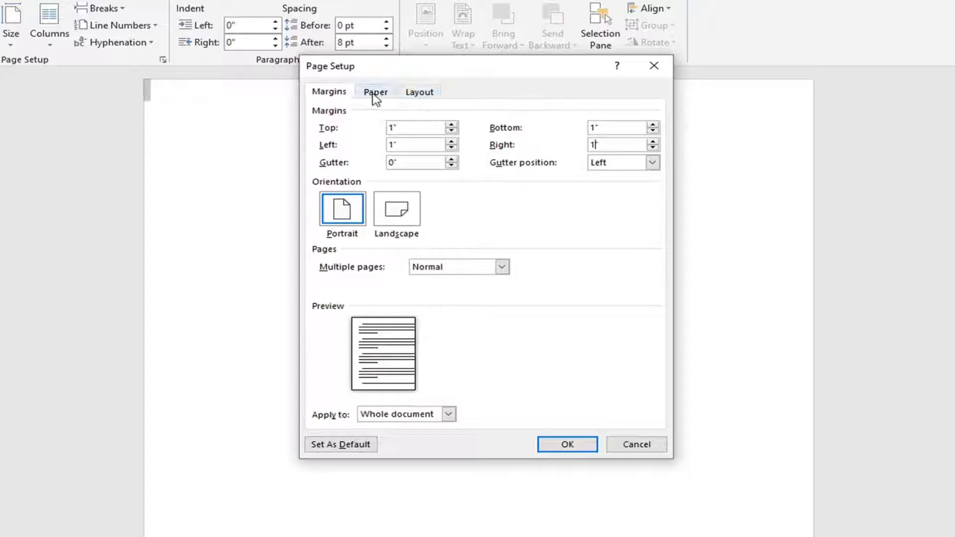
Set the paper size to A4 (8.27 × 11.69 in) and confirm the change
click(375, 92)
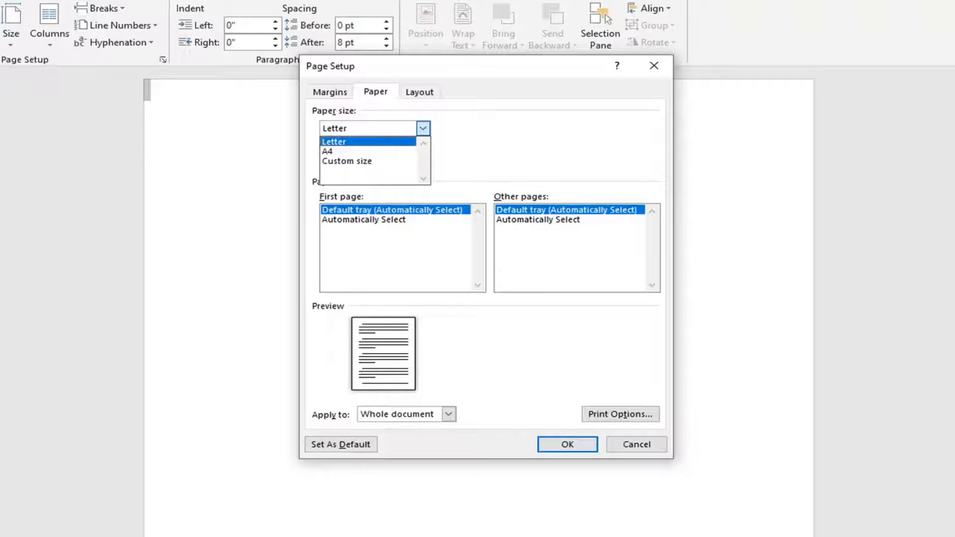
click(327, 151)
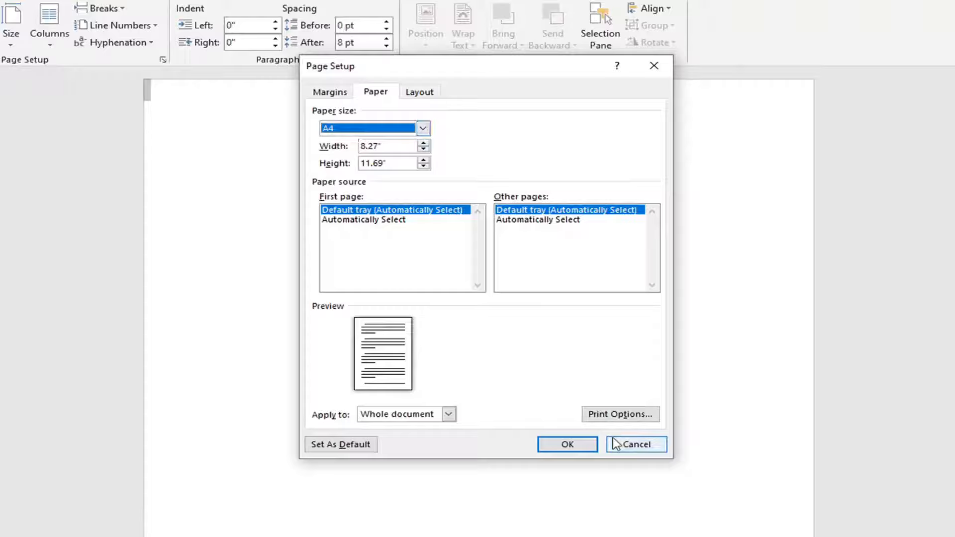
click(635, 443)
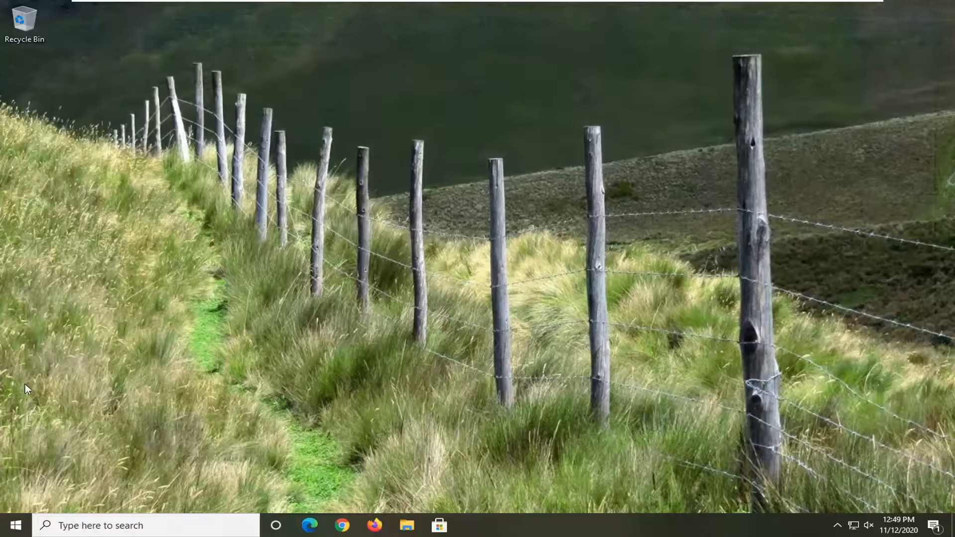
Search 'troubleshoot settings' and reach the Additional troubleshooters list in Settings
text(troubleshoot settings)
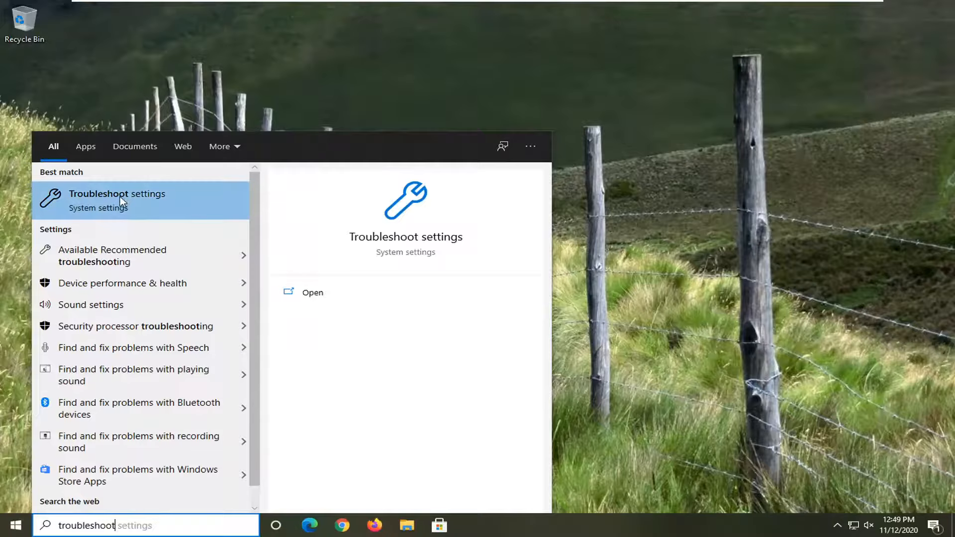
click(117, 194)
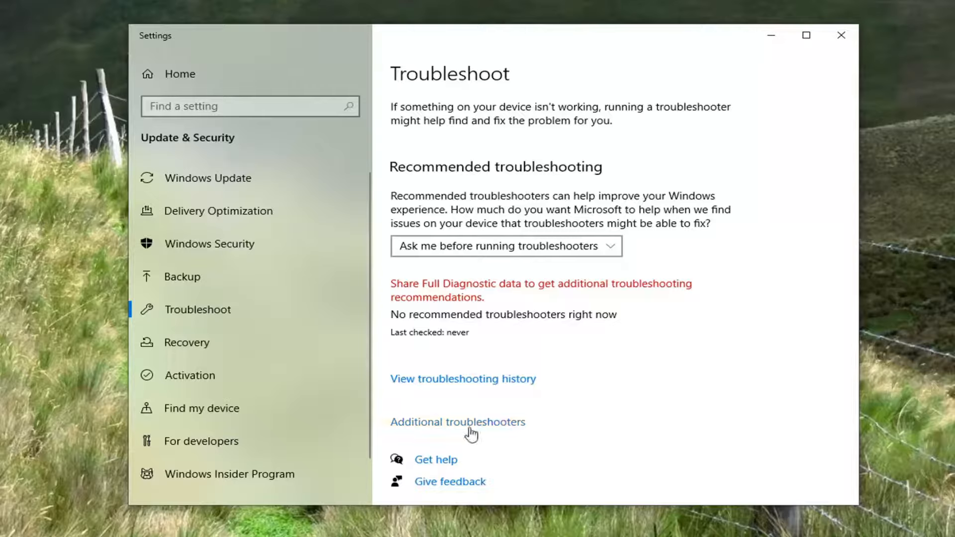
click(458, 422)
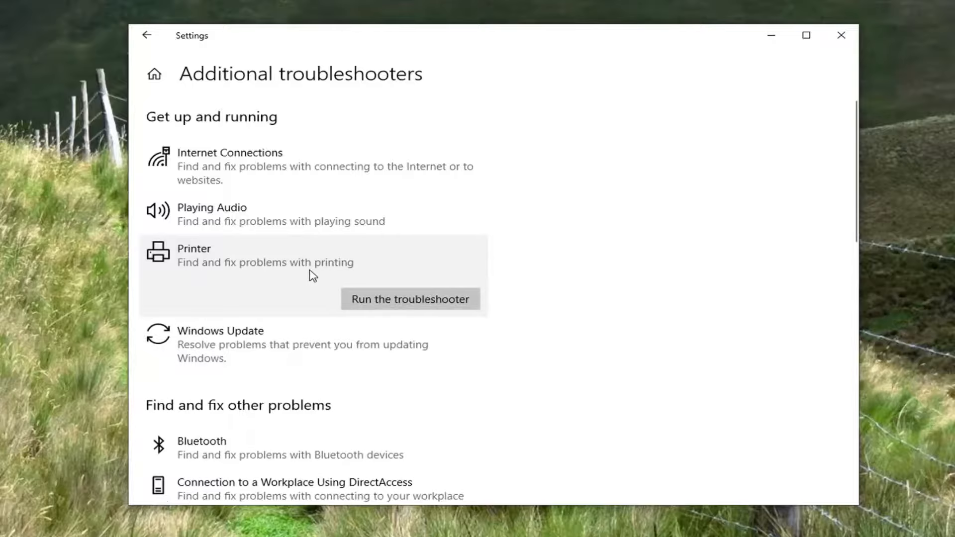
Run the Printer troubleshooter, which couldn't identify the problem, and dismiss its results
click(408, 300)
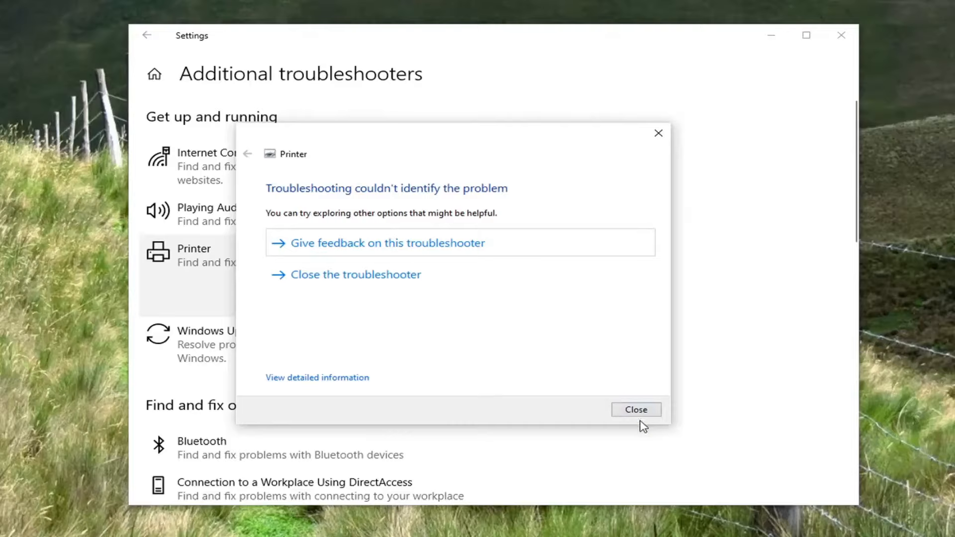
click(635, 409)
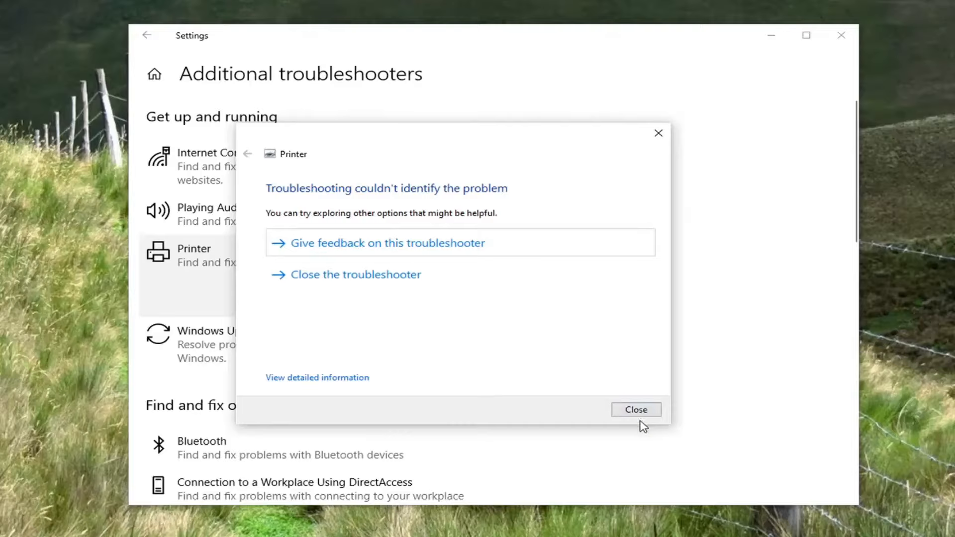